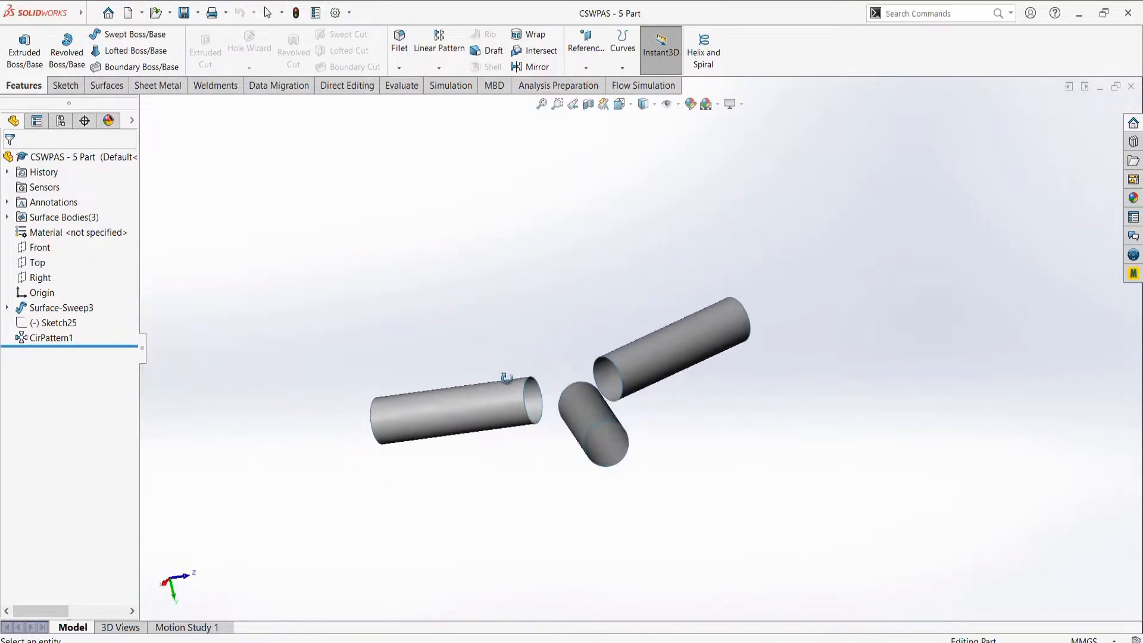
Create Plane1 on the short cylinder's end edge and start a sketch on it
{"action": "left_click", "coordinate": [585, 49]}
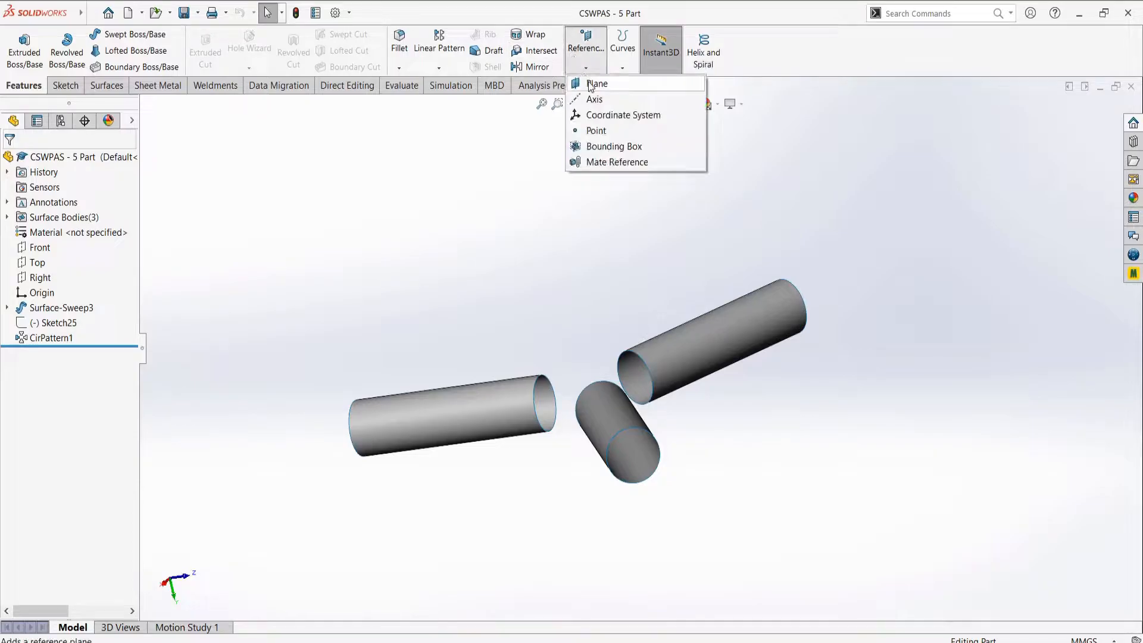
{"action": "left_click", "coordinate": [597, 83]}
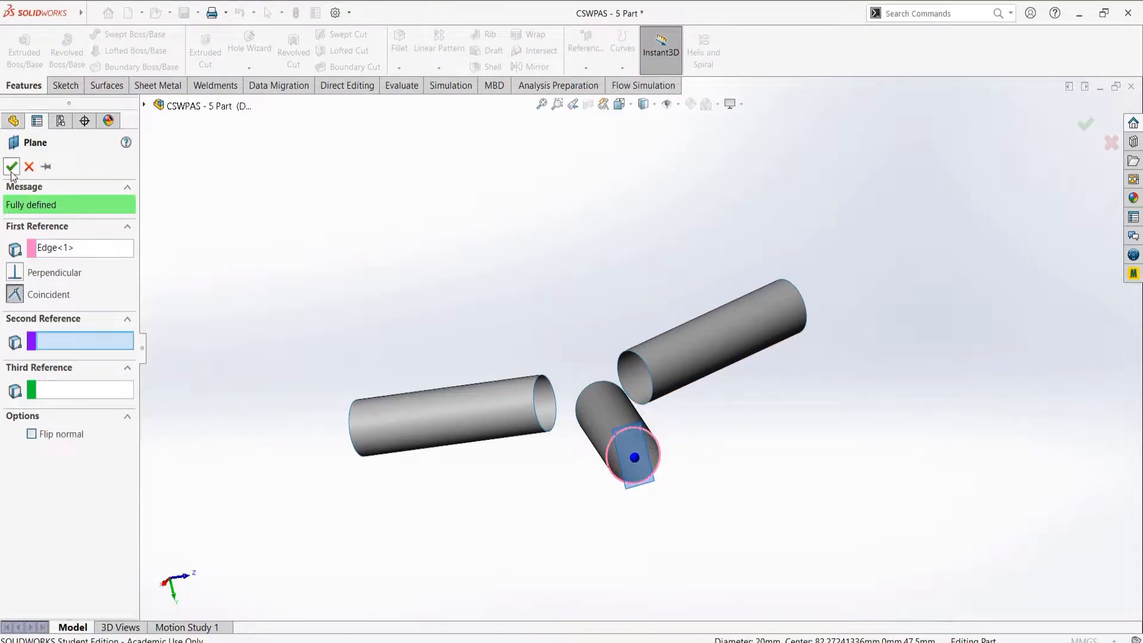
{"action": "left_click", "coordinate": [12, 166]}
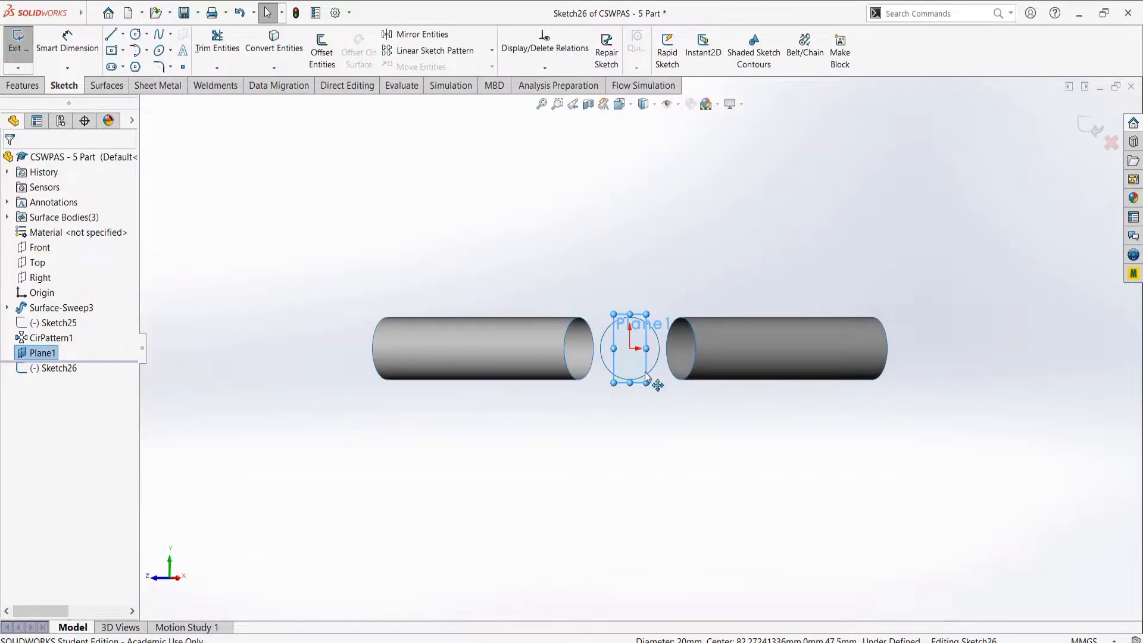
Draw two lines crossing at the origin with a horizontal centerline dimensioned at 45°
{"action": "left_click", "coordinate": [111, 34]}
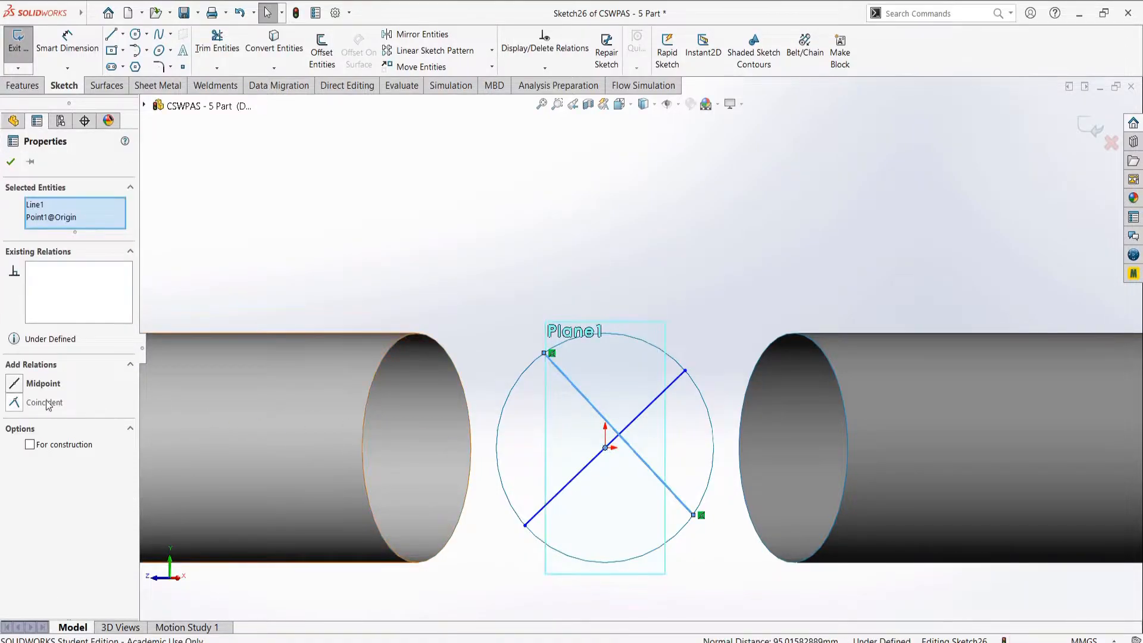
{"action": "left_click", "coordinate": [124, 34]}
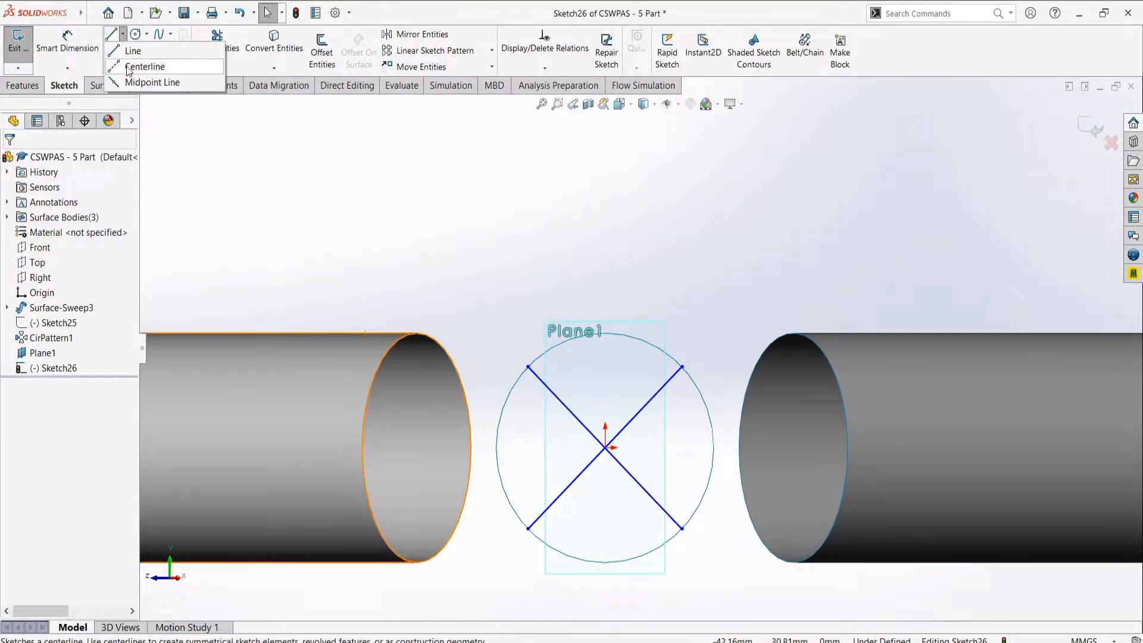
{"action": "left_click", "coordinate": [146, 66]}
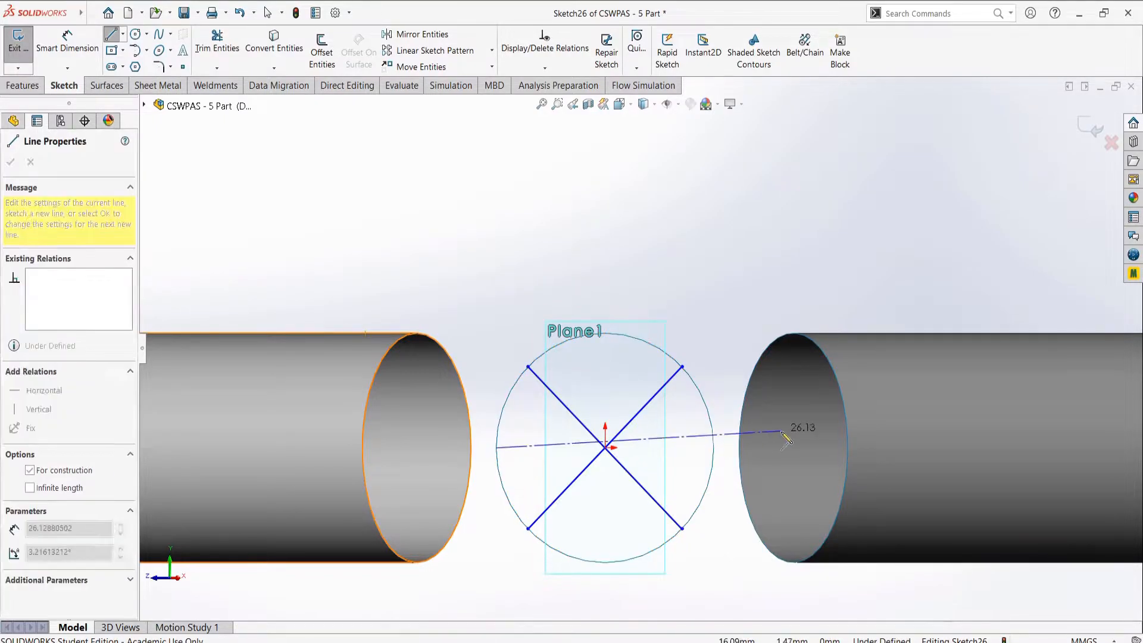
{"action": "left_click", "coordinate": [10, 161]}
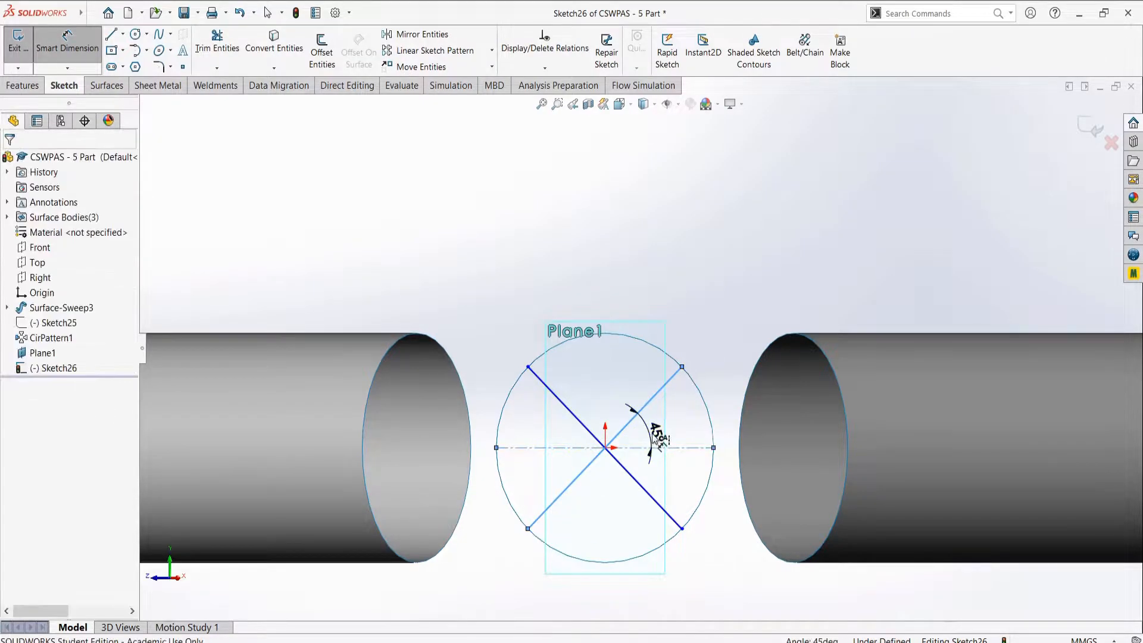
{"action": "left_click", "coordinate": [659, 430]}
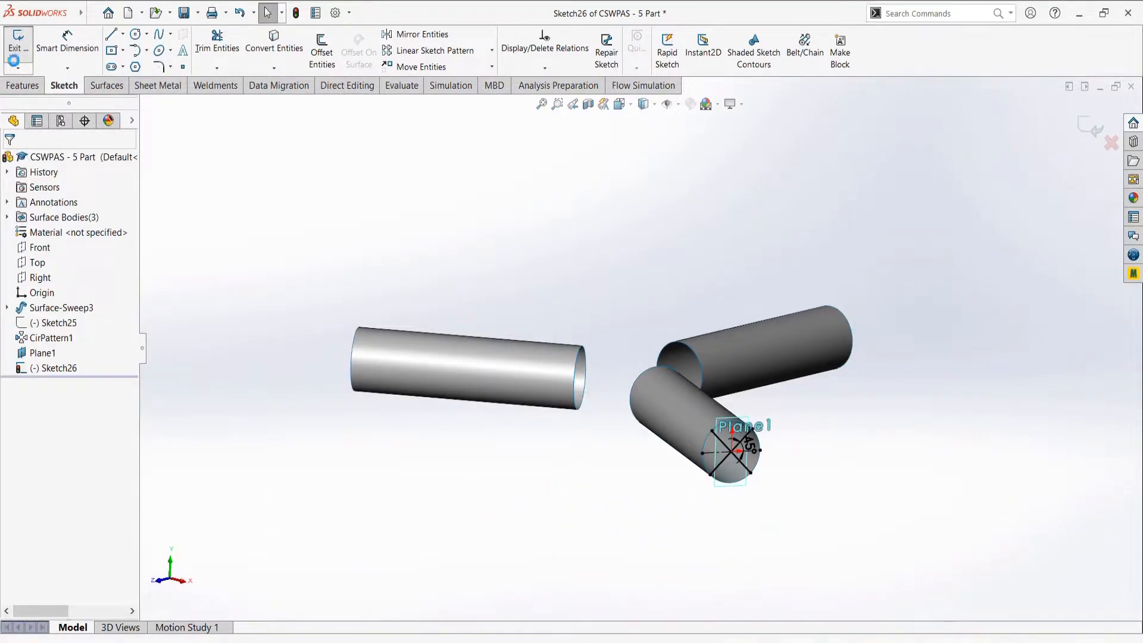
Exit the sketch and project it as a Split Line onto the short cylinder's face
{"action": "left_click", "coordinate": [622, 66]}
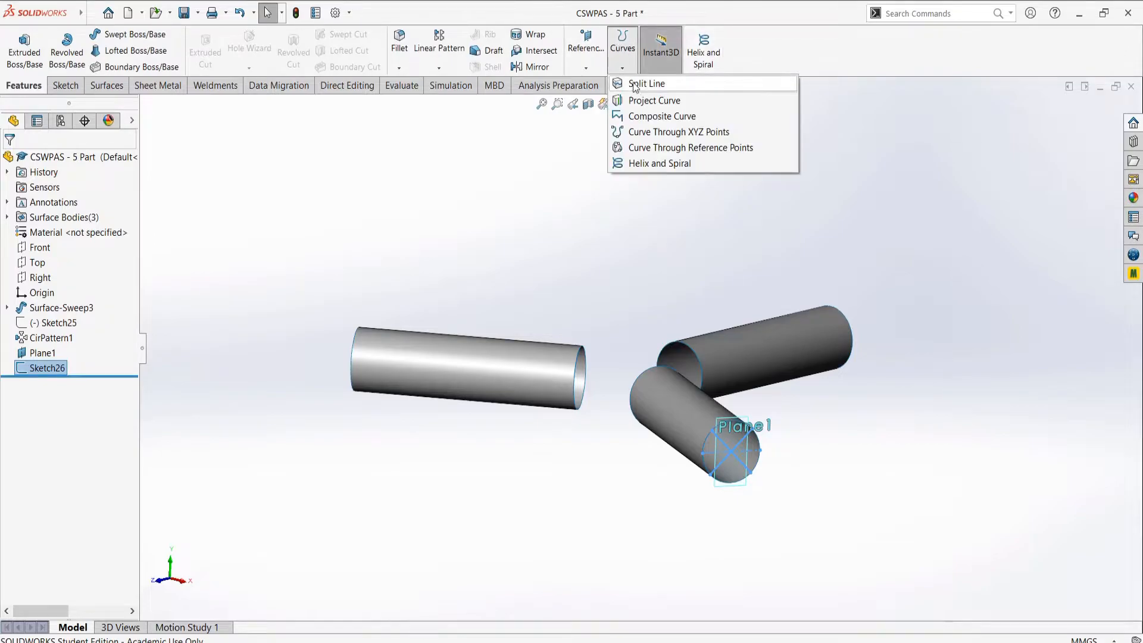
{"action": "left_click", "coordinate": [646, 83]}
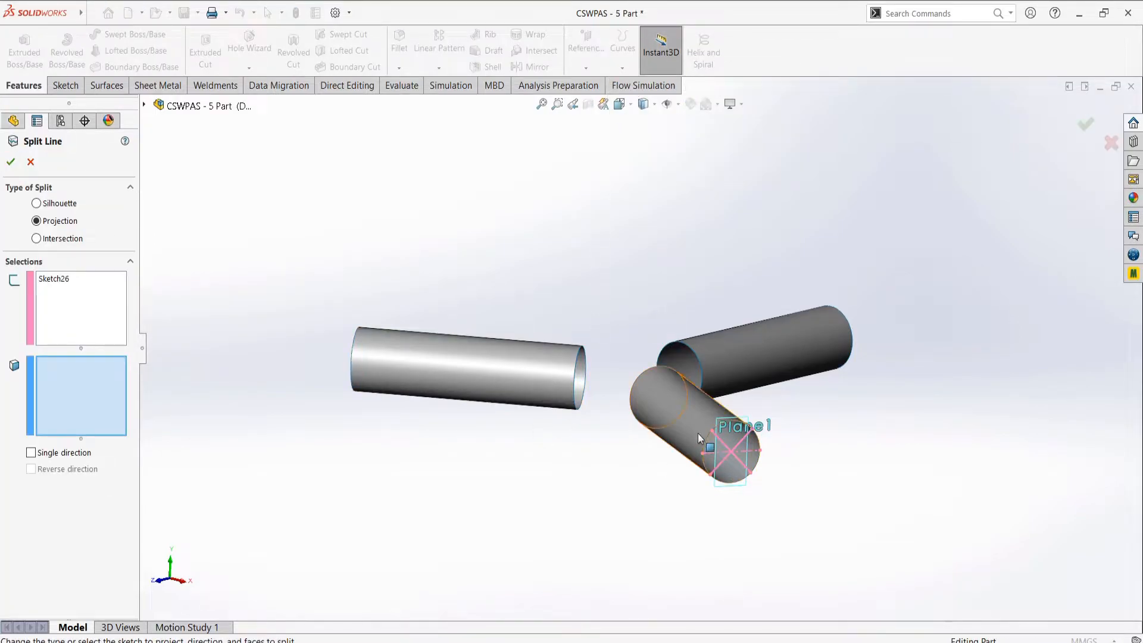
{"action": "left_click", "coordinate": [10, 162]}
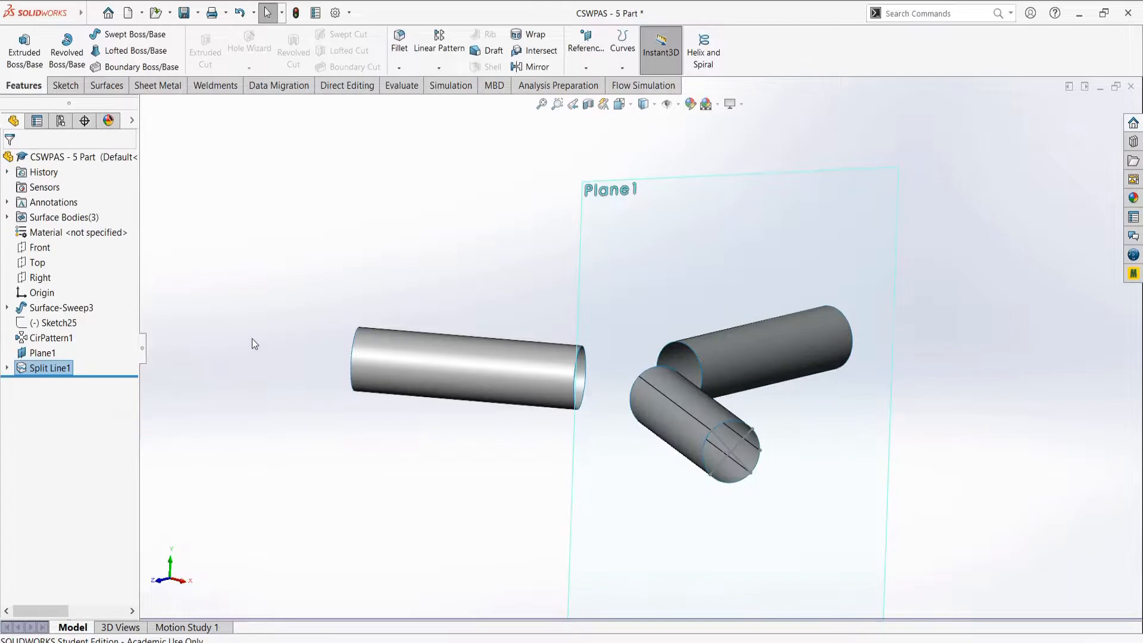
{"action": "left_click", "coordinate": [48, 367]}
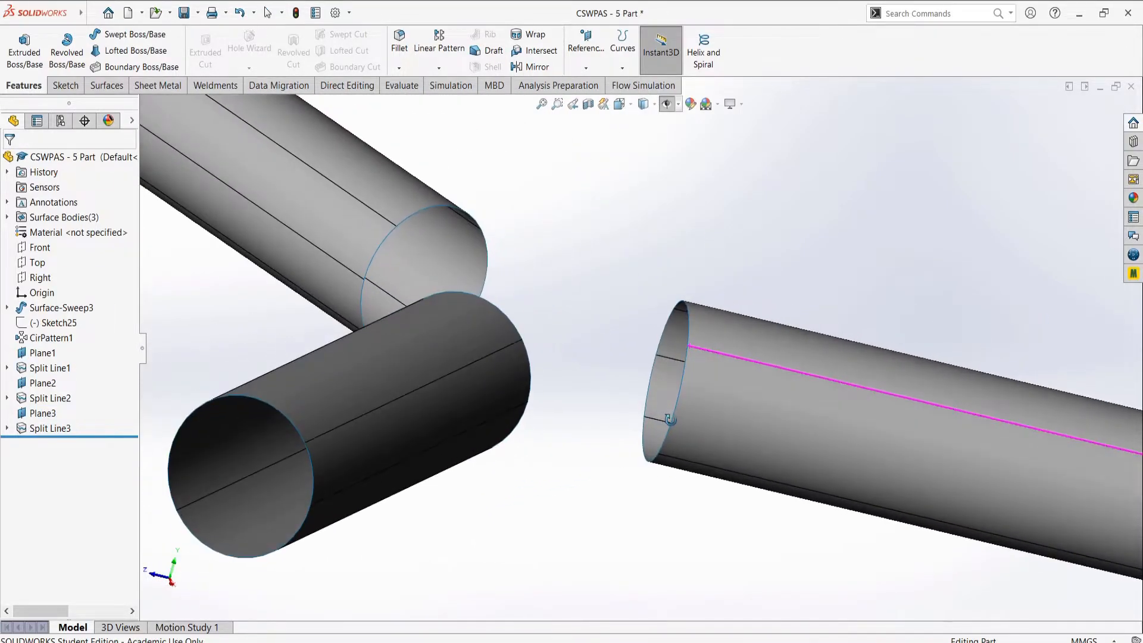
Loft a surface between the left and right cylinders' split edges with Curvature To Face at both ends
{"action": "left_click", "coordinate": [105, 85]}
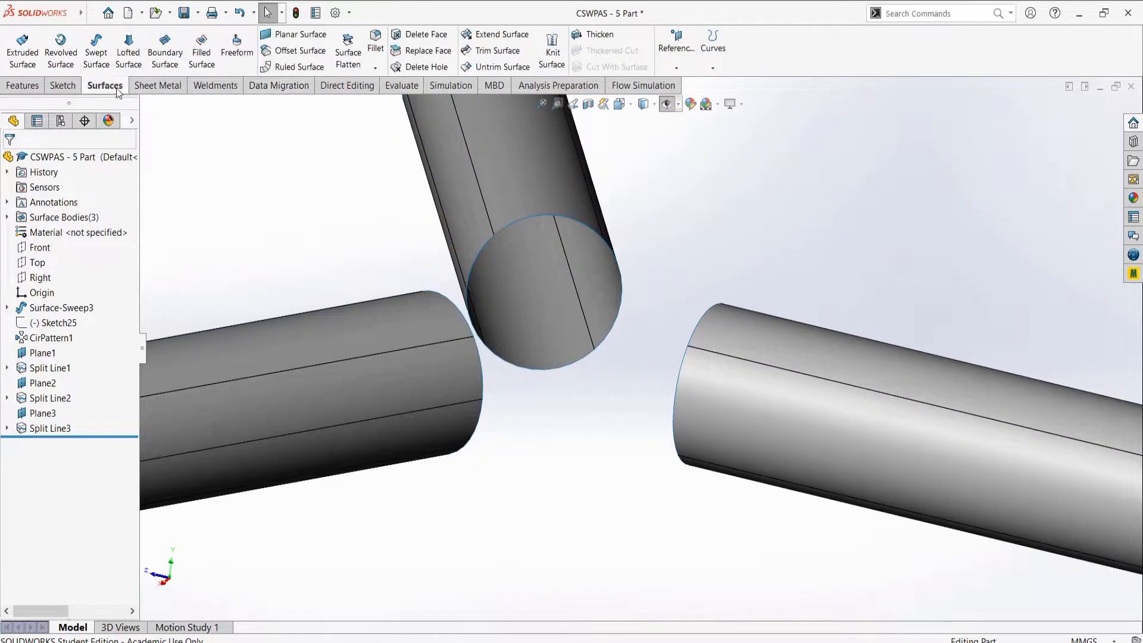
{"action": "left_click", "coordinate": [127, 50]}
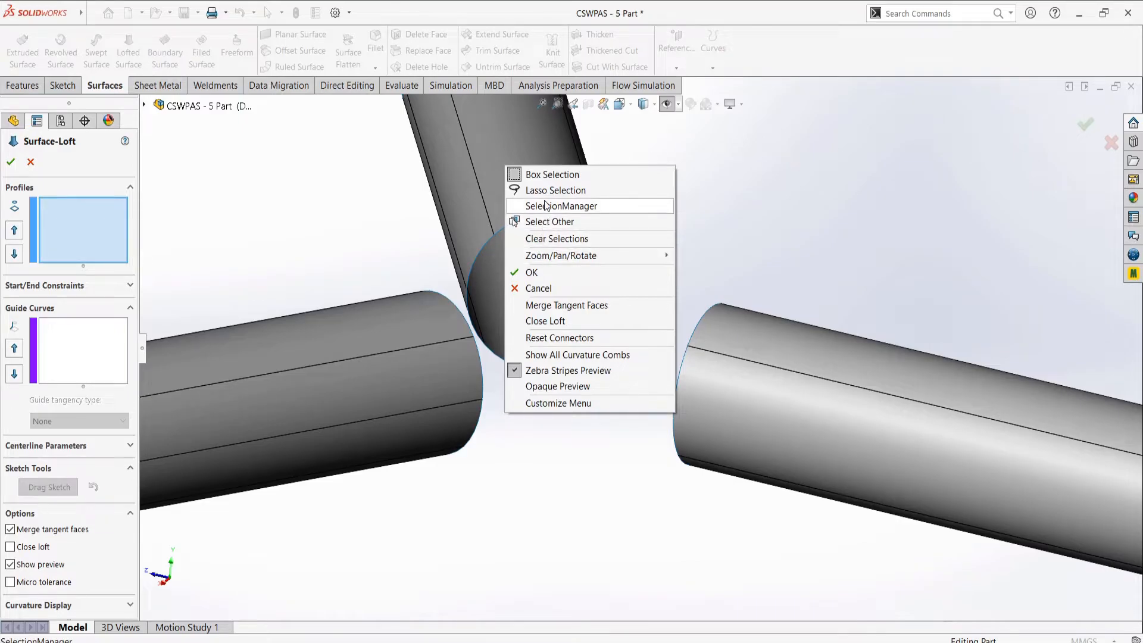
{"action": "left_click", "coordinate": [562, 206]}
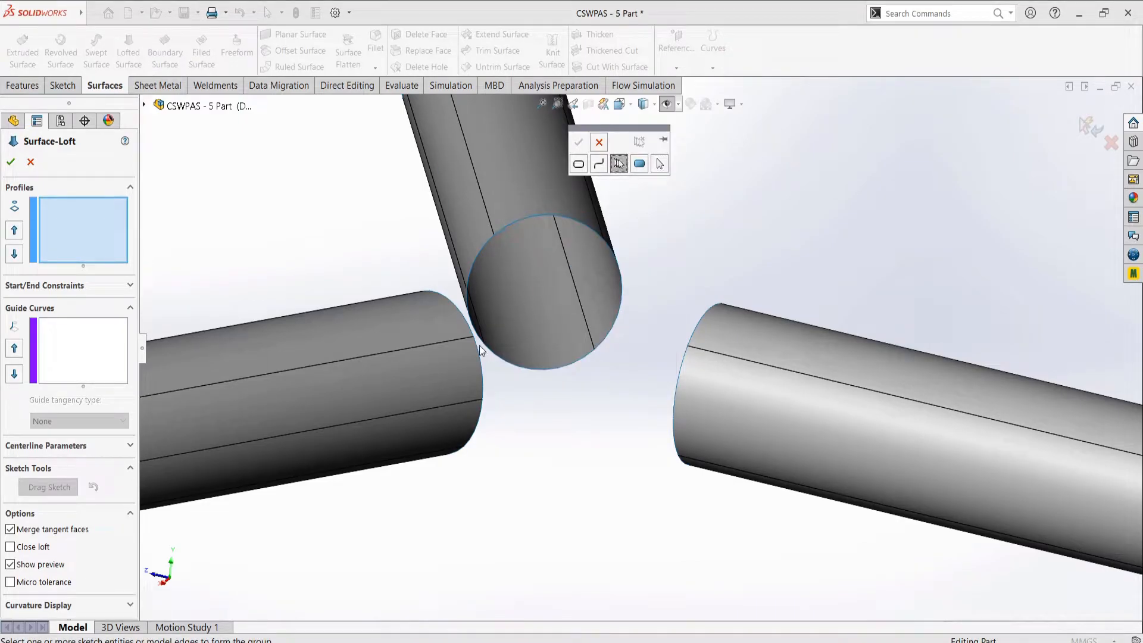
{"action": "left_click", "coordinate": [481, 350]}
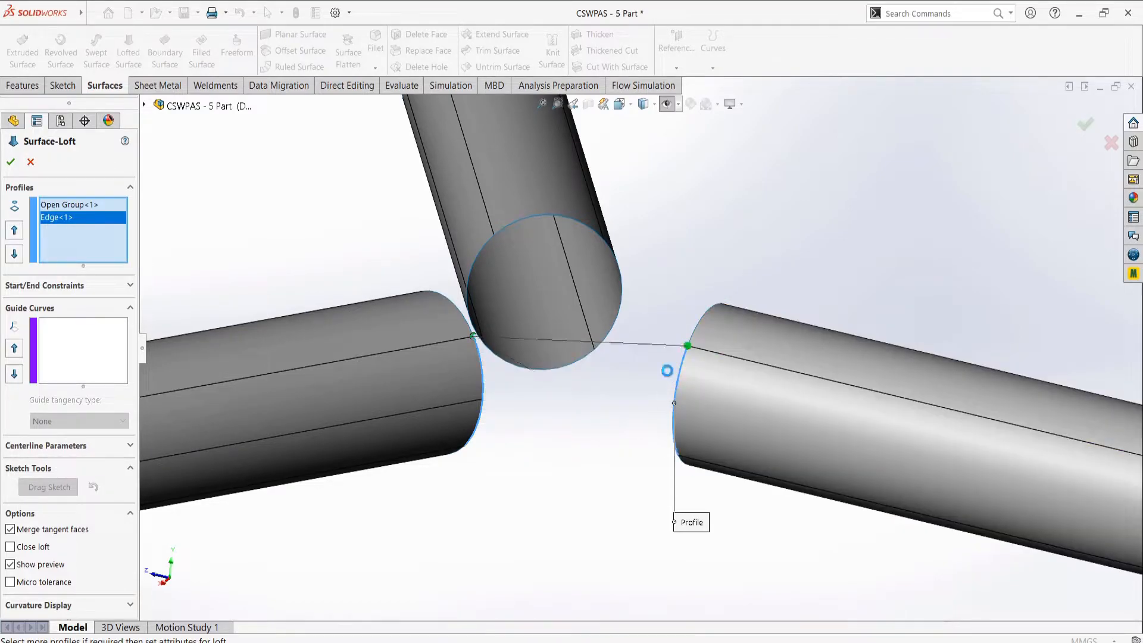
{"action": "left_click", "coordinate": [44, 285]}
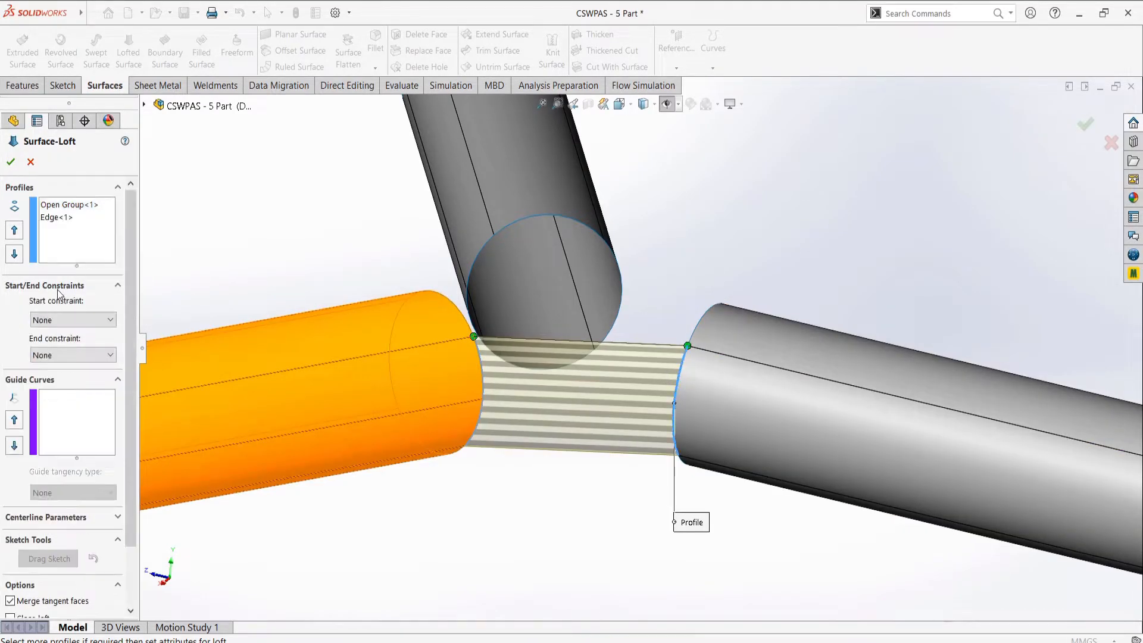
{"action": "left_click", "coordinate": [66, 319]}
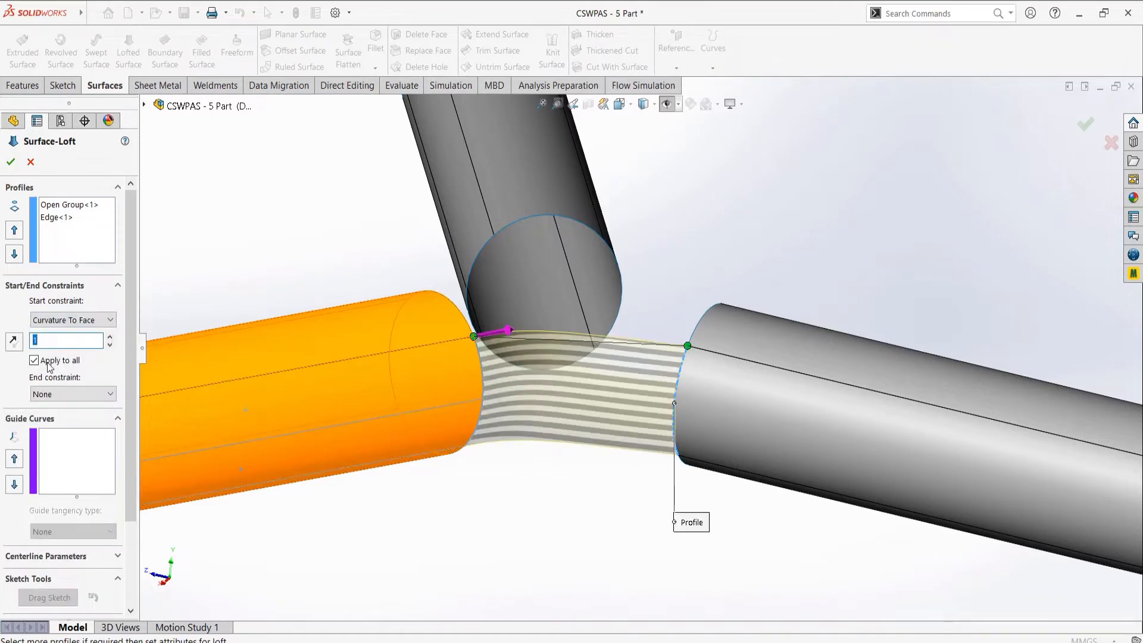
{"action": "left_click", "coordinate": [69, 393]}
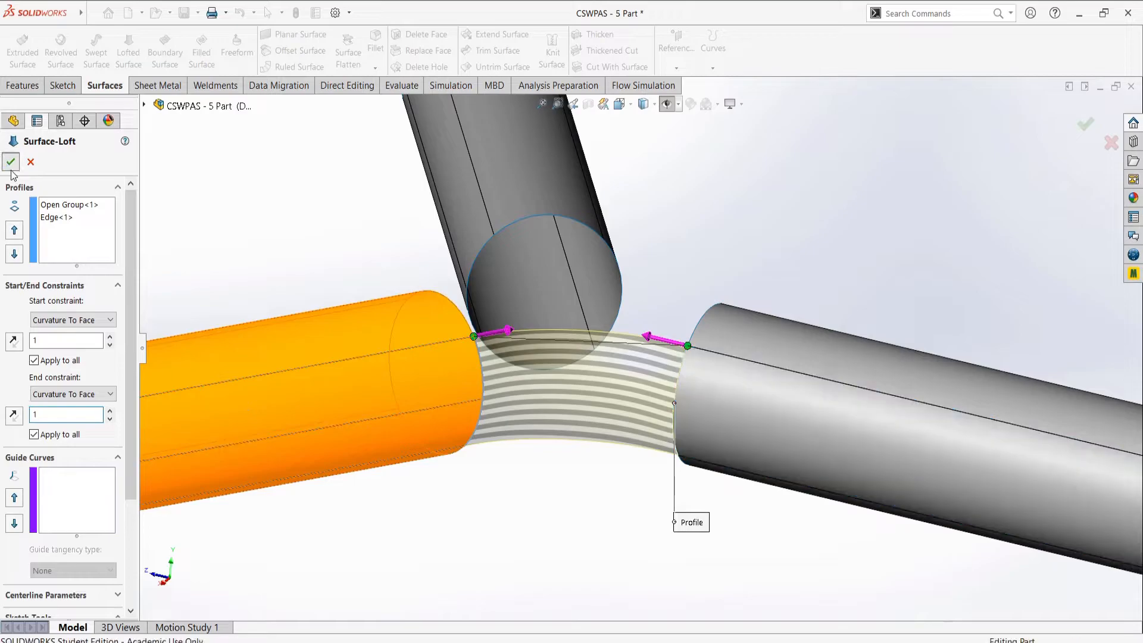
{"action": "left_click", "coordinate": [12, 162]}
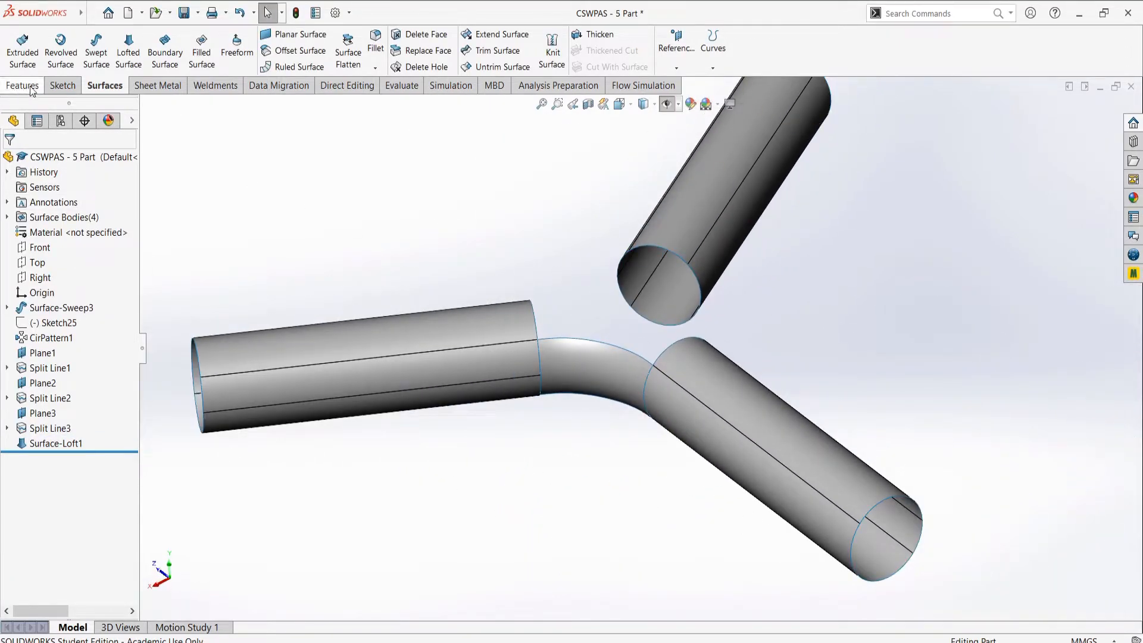
Circular-pattern Surface-Loft1 around Sketch25 with 3 instances
{"action": "left_click", "coordinate": [537, 66]}
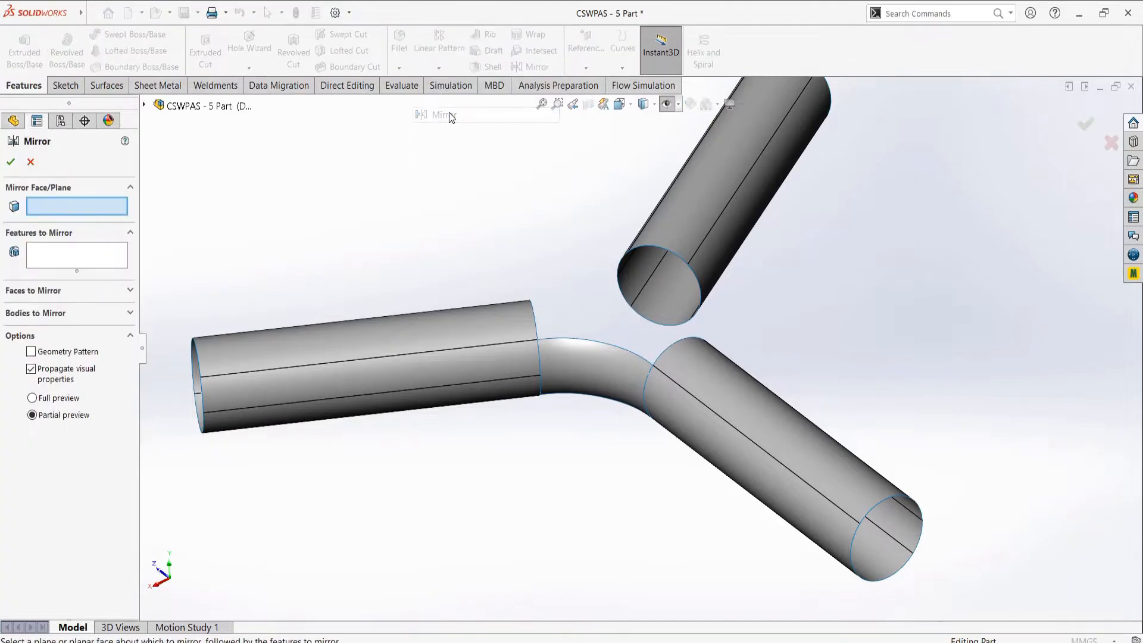
{"action": "left_click", "coordinate": [438, 68]}
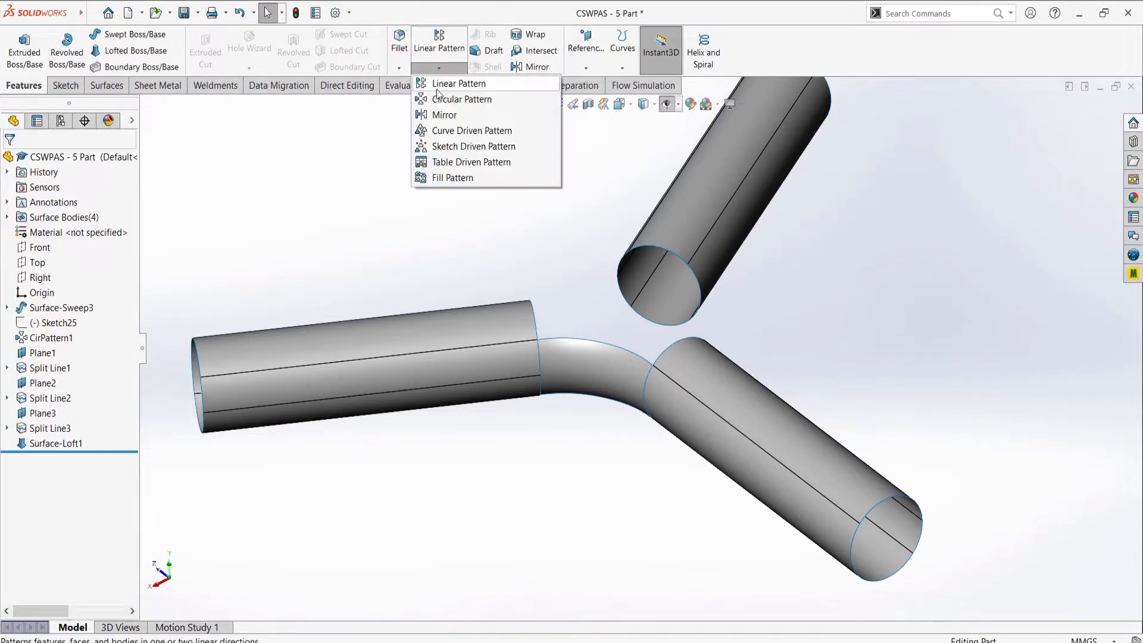
{"action": "left_click", "coordinate": [463, 100]}
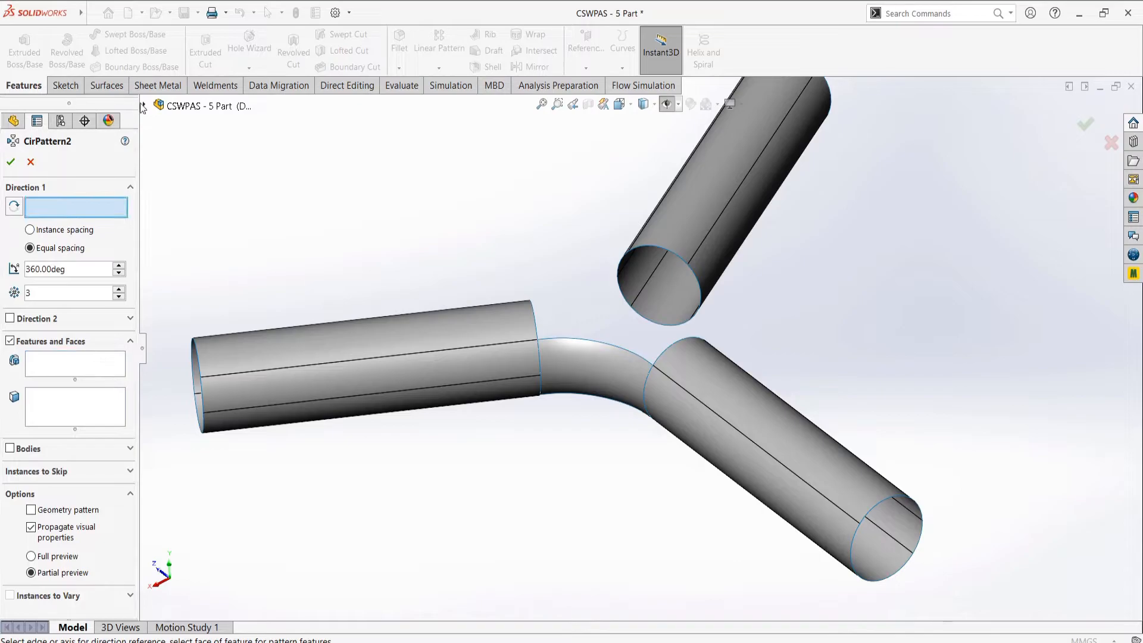
{"action": "left_click", "coordinate": [205, 271]}
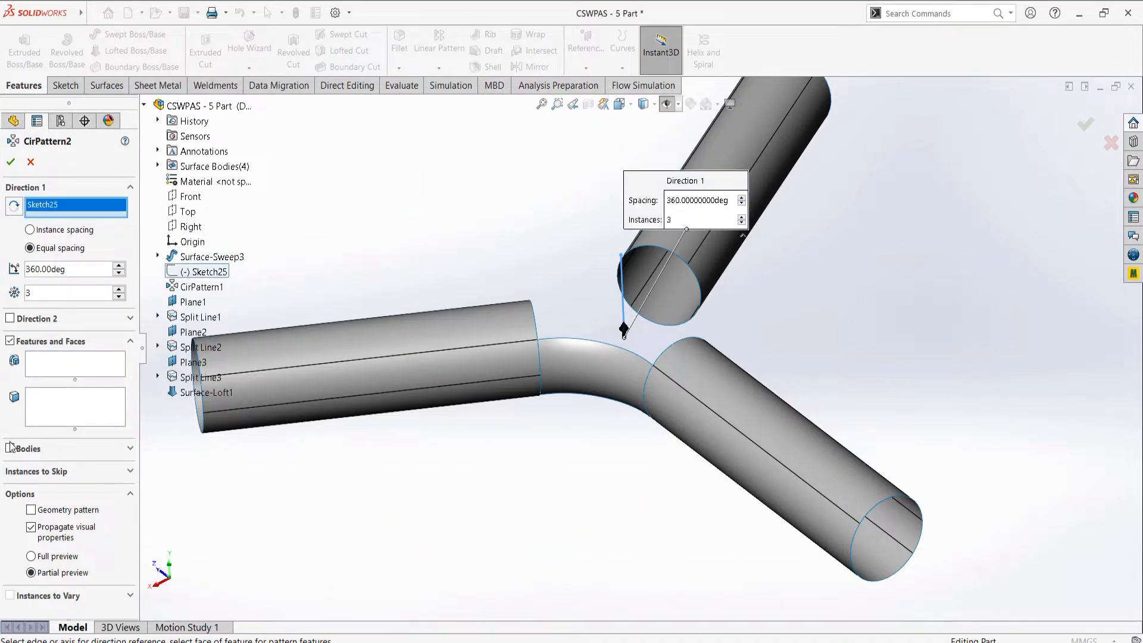
{"action": "left_click", "coordinate": [590, 379]}
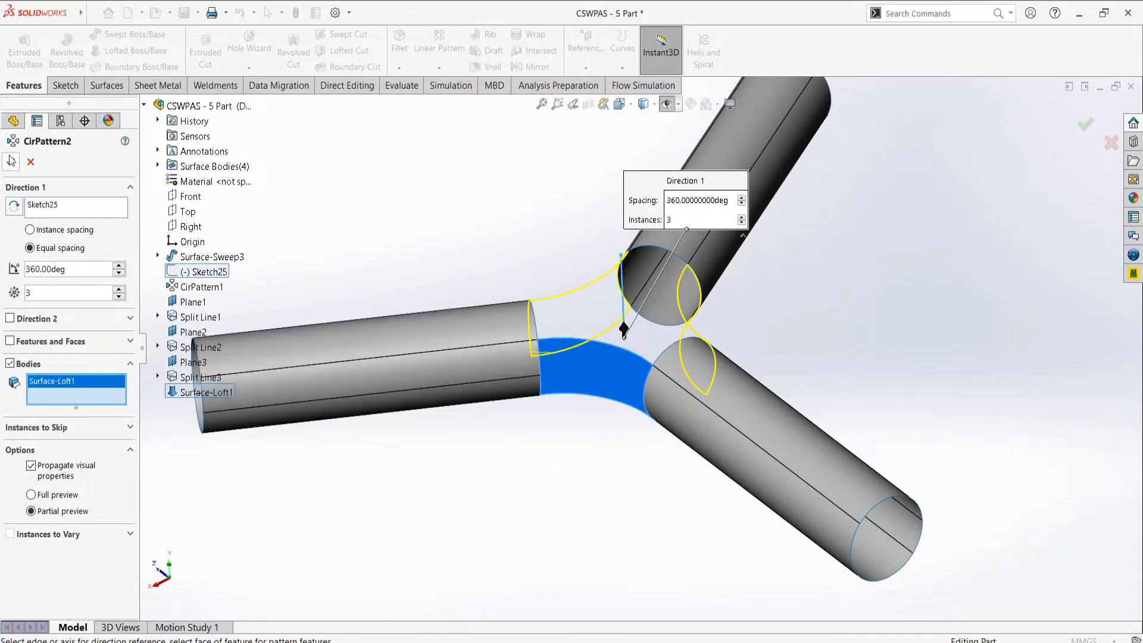
{"action": "left_click", "coordinate": [1085, 124]}
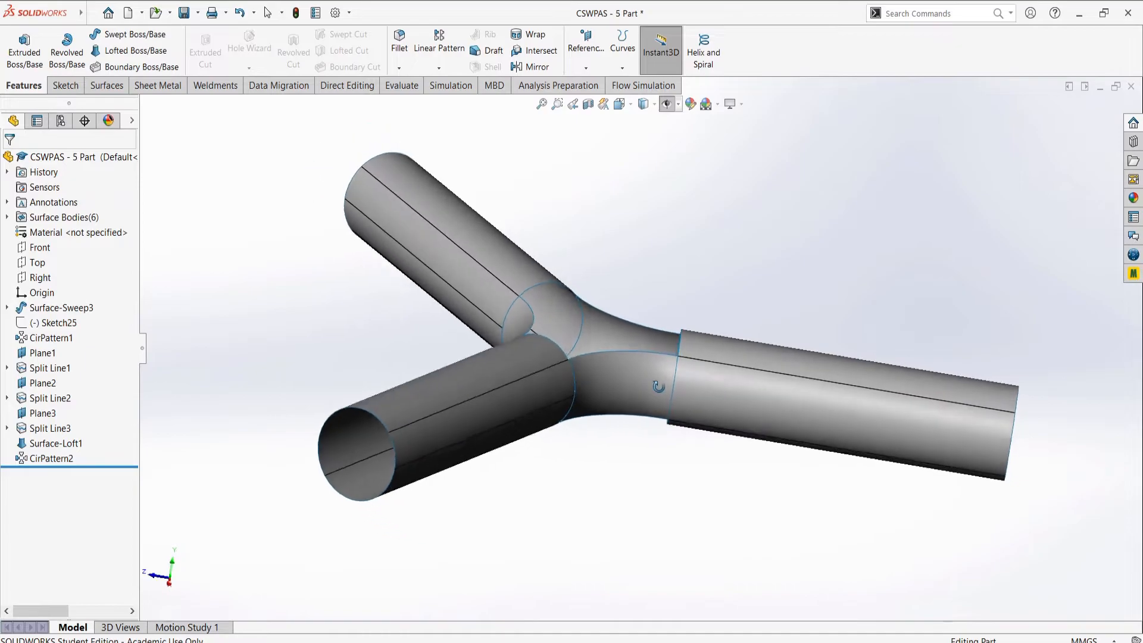
Patch the top opening with a Filled Surface on the six edges, curvature on all edges
{"action": "left_click", "coordinate": [104, 85]}
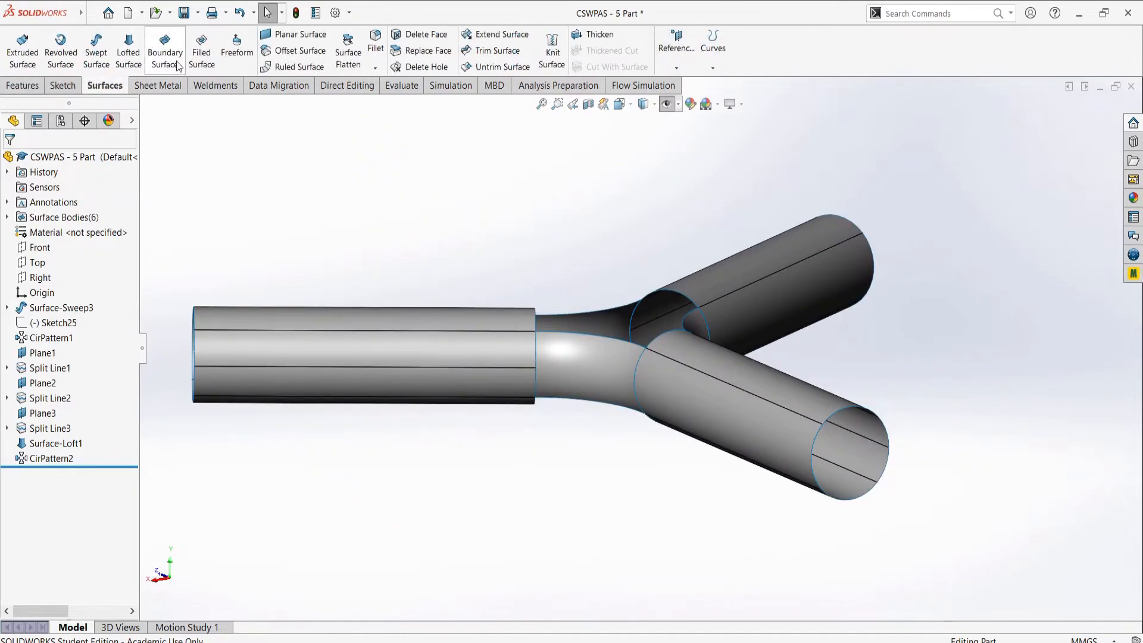
{"action": "left_click", "coordinate": [202, 49]}
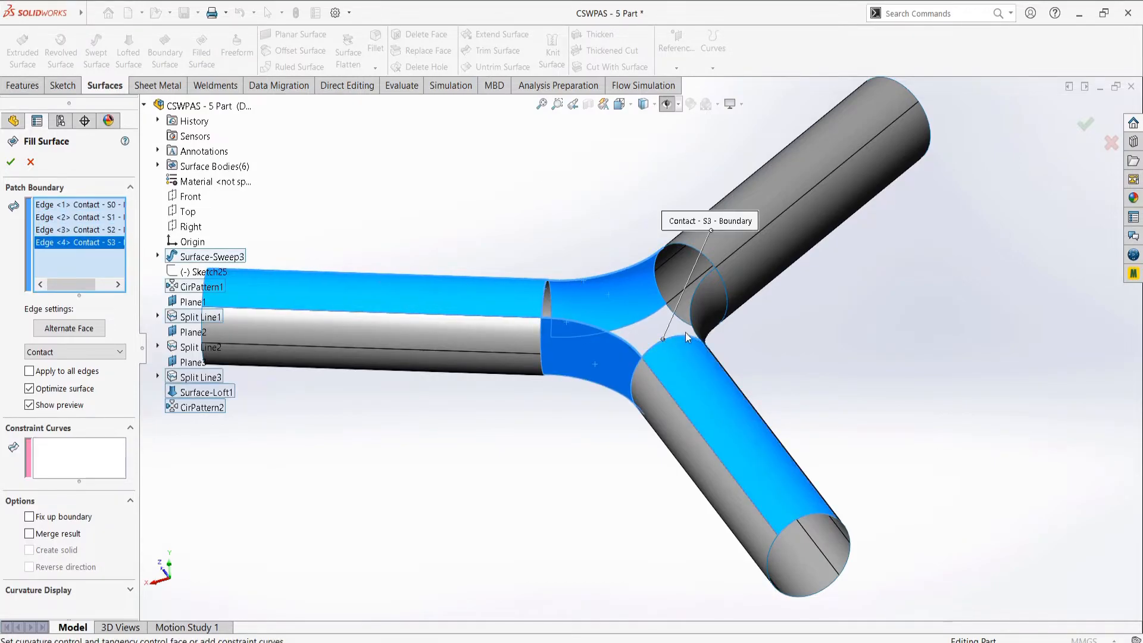
{"action": "left_click", "coordinate": [678, 248]}
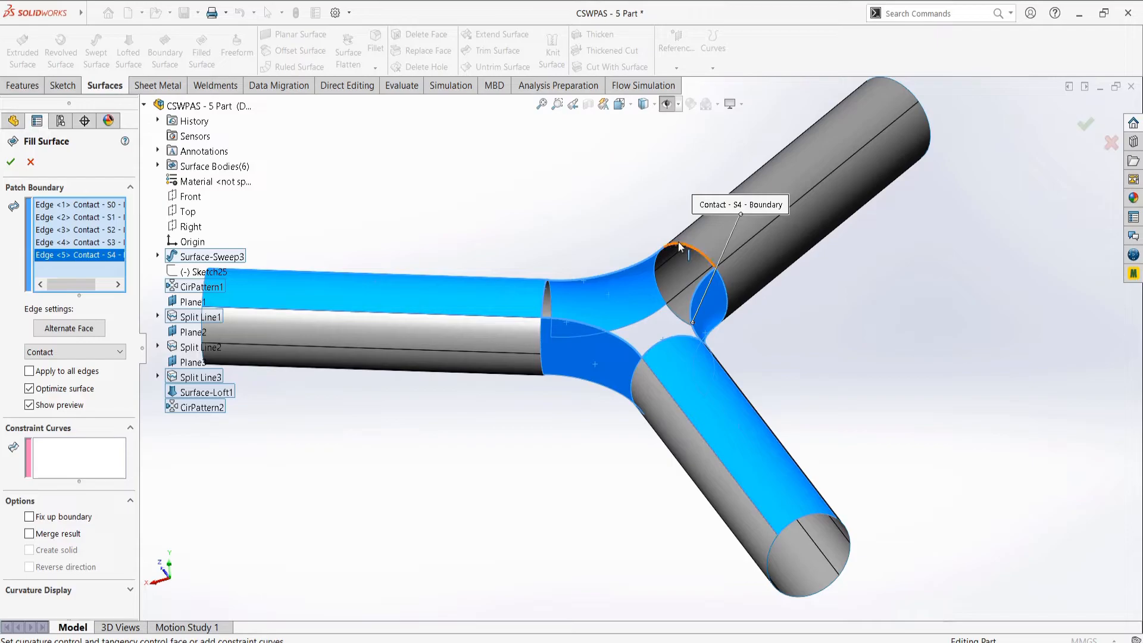
{"action": "left_click", "coordinate": [692, 255]}
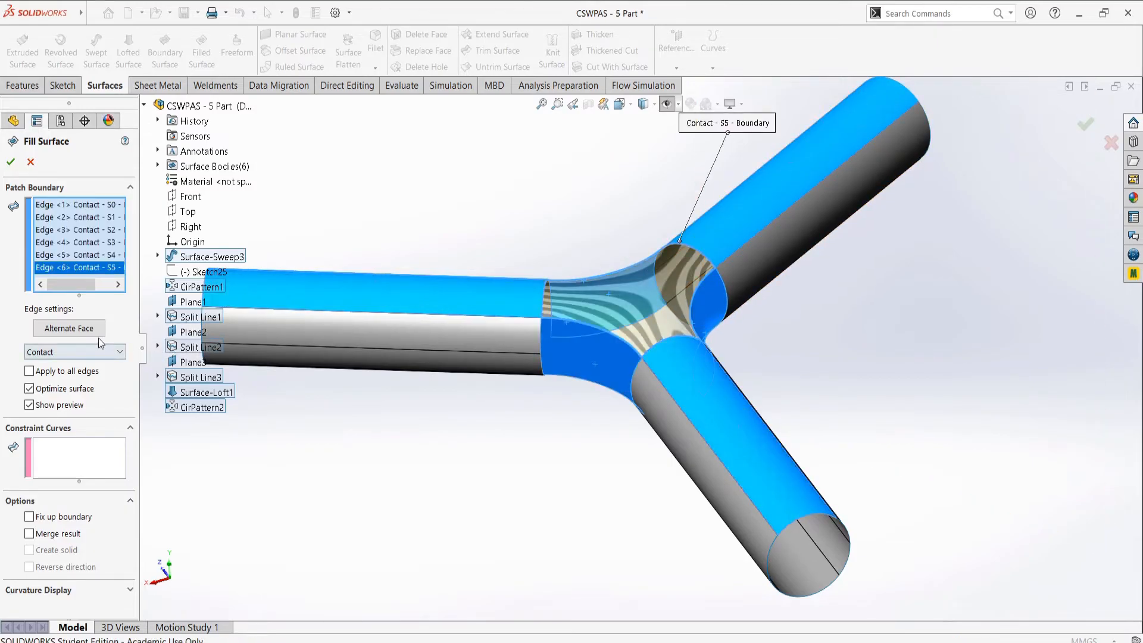
{"action": "left_click", "coordinate": [74, 352]}
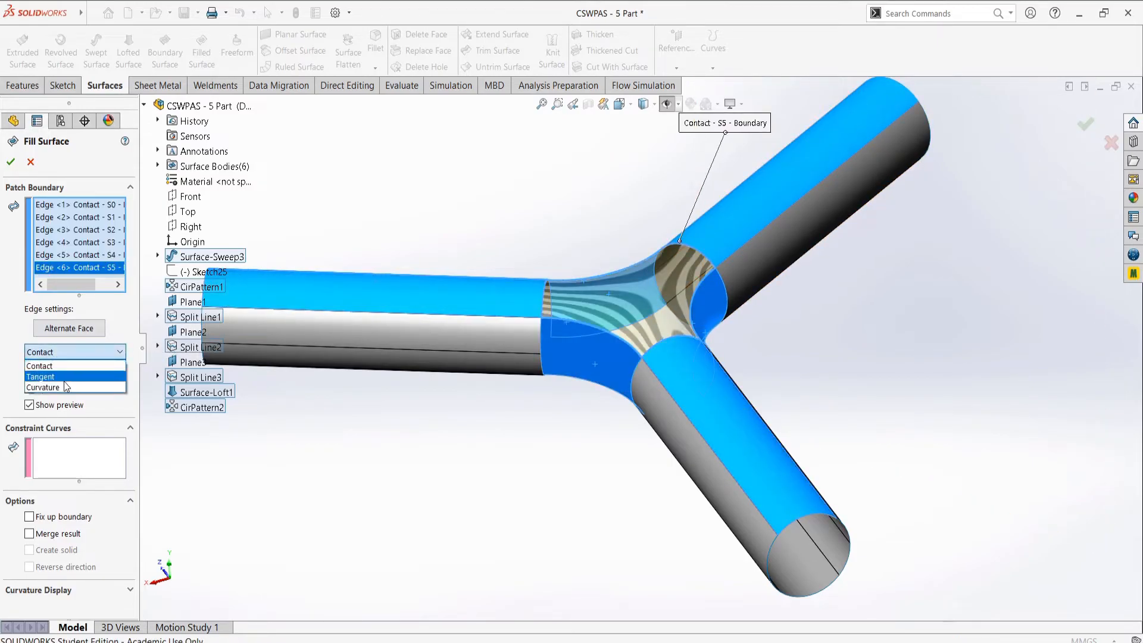
{"action": "left_click", "coordinate": [43, 387]}
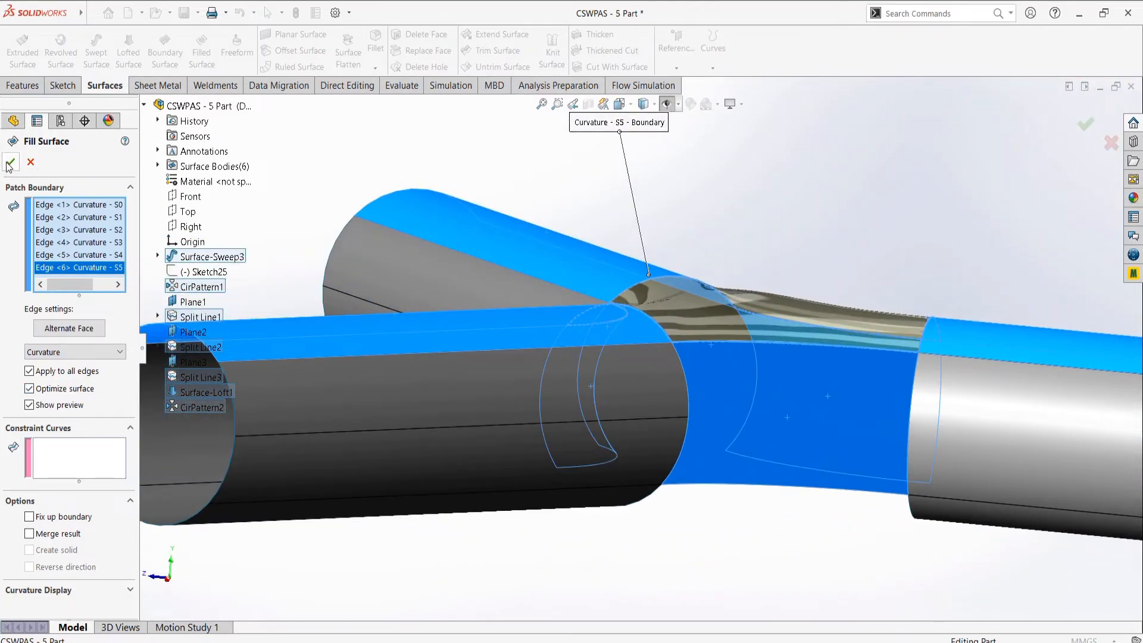
{"action": "left_click", "coordinate": [9, 161]}
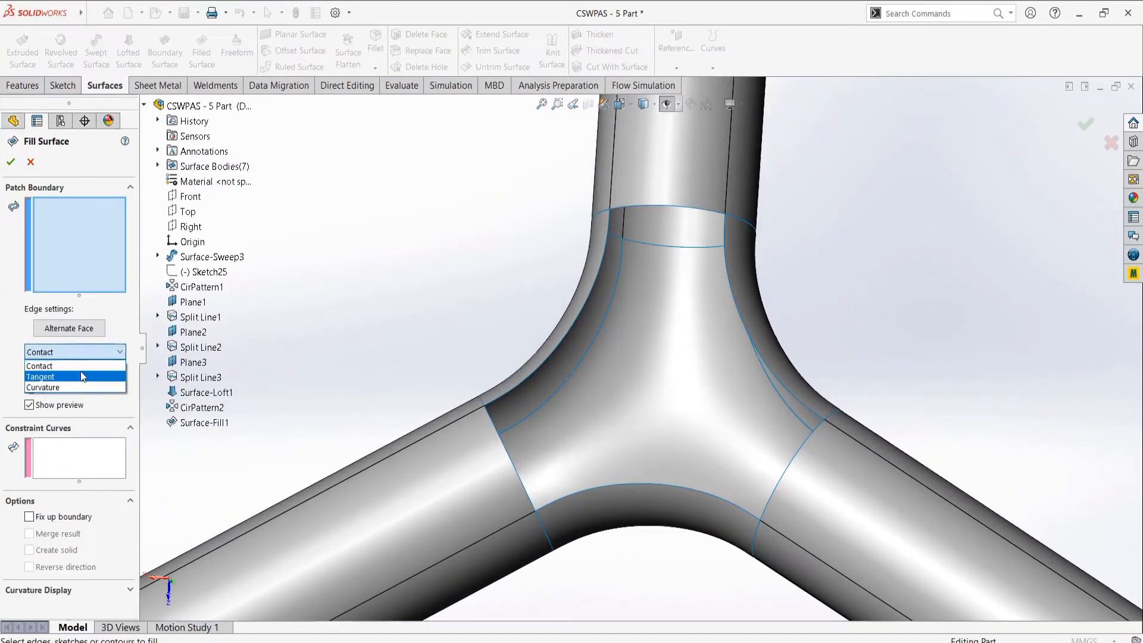
Fill the bottom opening with a second curvature-continuous Filled Surface
{"action": "left_click", "coordinate": [43, 387]}
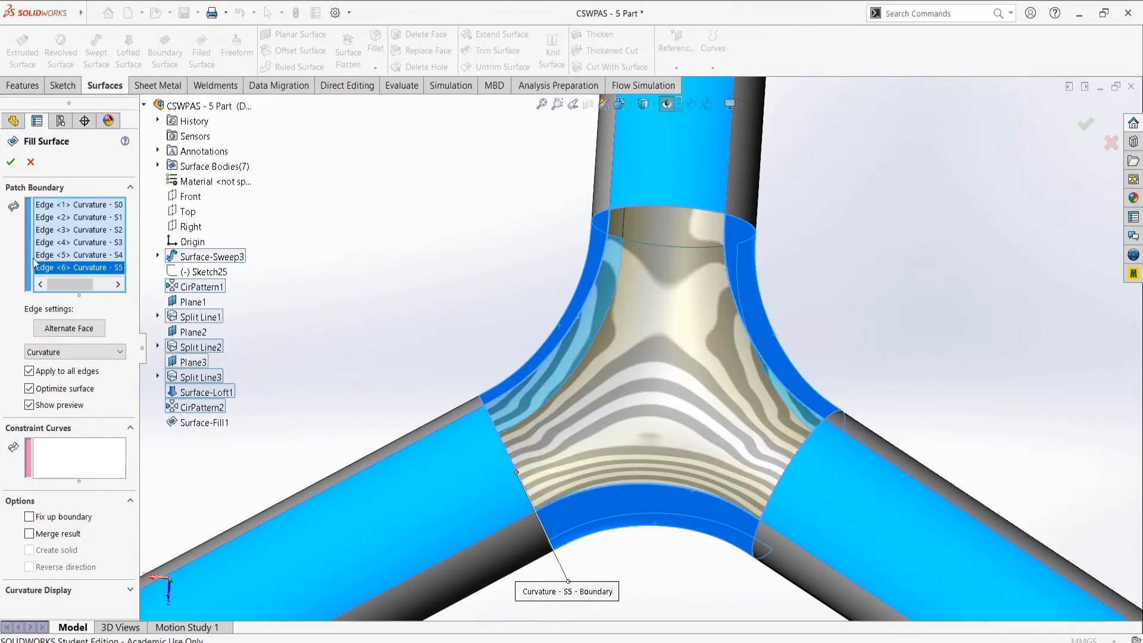
{"action": "left_click", "coordinate": [10, 161]}
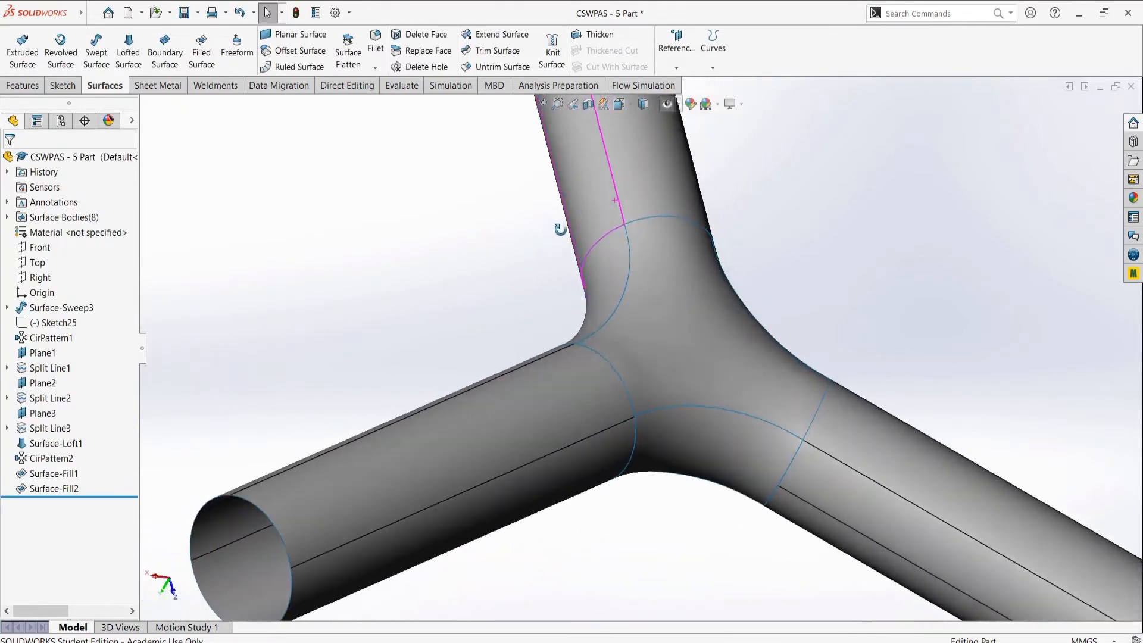